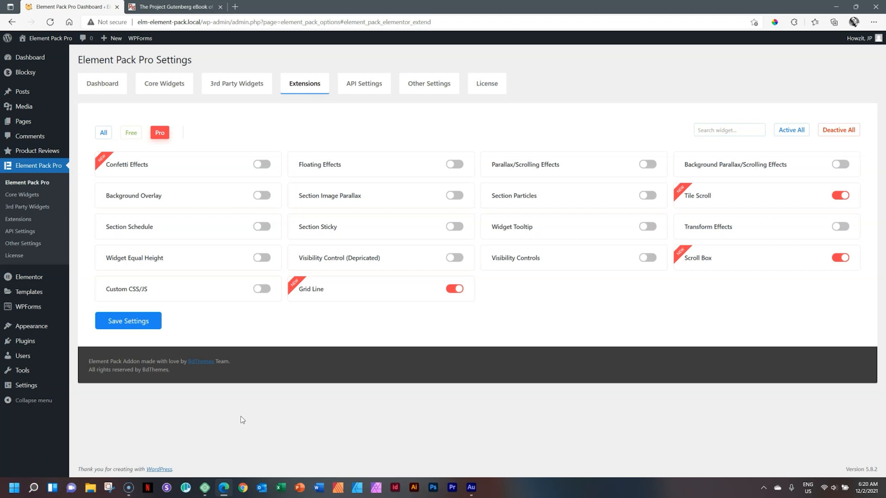
{"action": "mouse_move", "coordinate": [181, 343]}
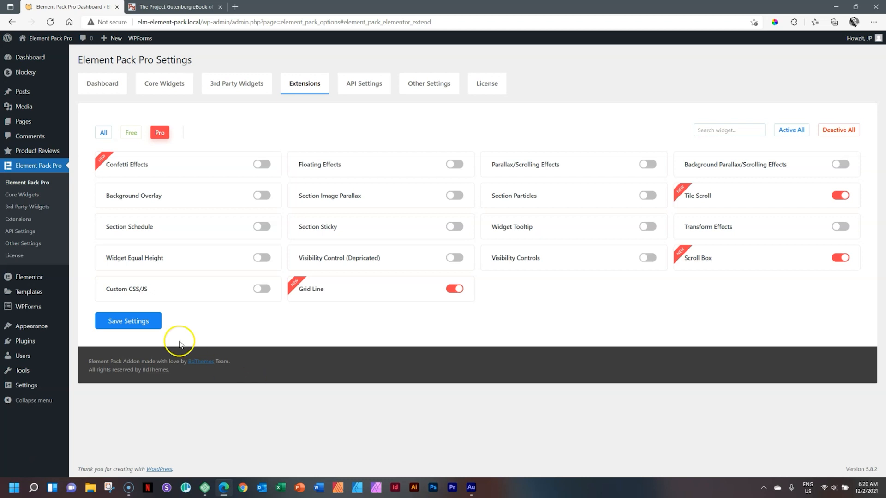
{"action": "mouse_move", "coordinate": [23, 195]}
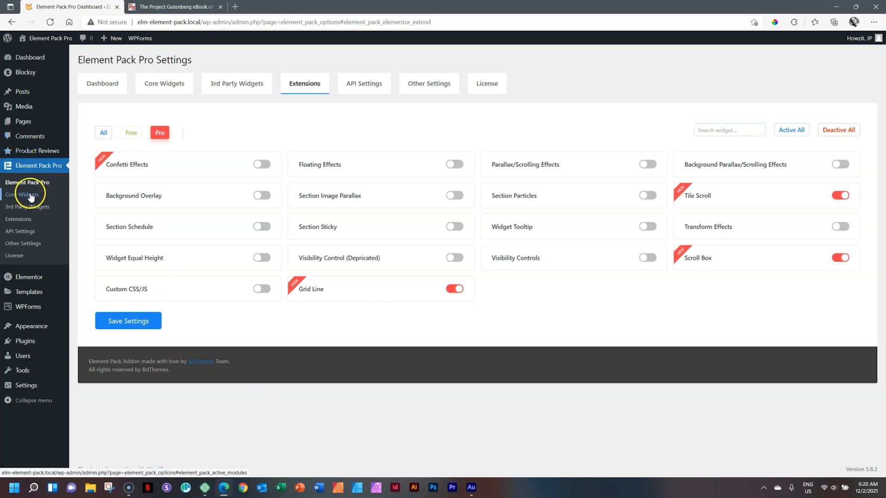
Browse the Elementor core widgets and extensions lists in the WordPress admin.
{"action": "left_click", "coordinate": [23, 194]}
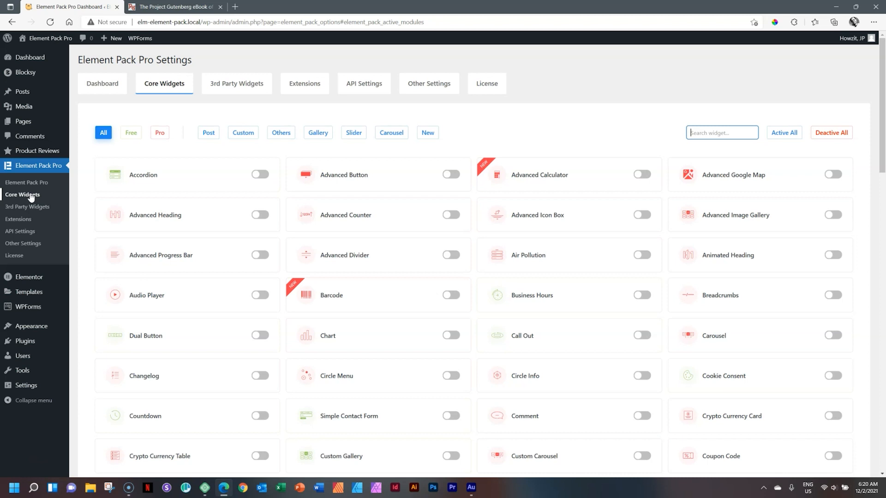
{"action": "mouse_move", "coordinate": [23, 222]}
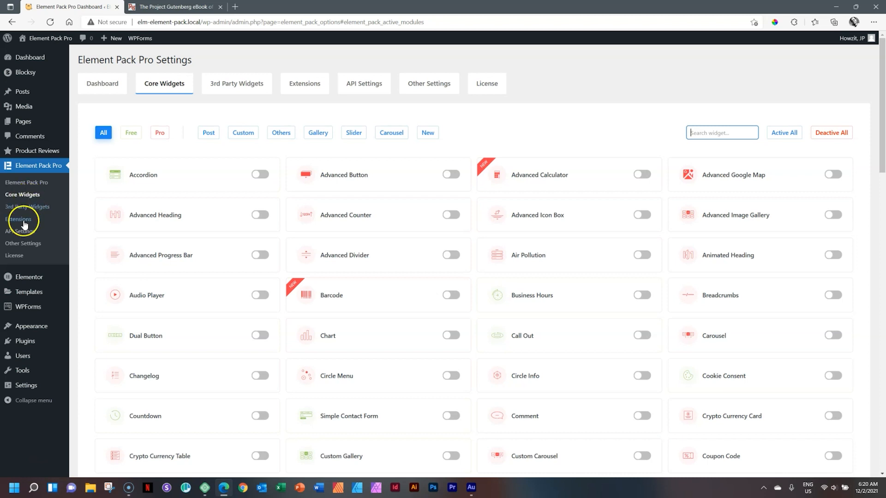
{"action": "left_click", "coordinate": [304, 84]}
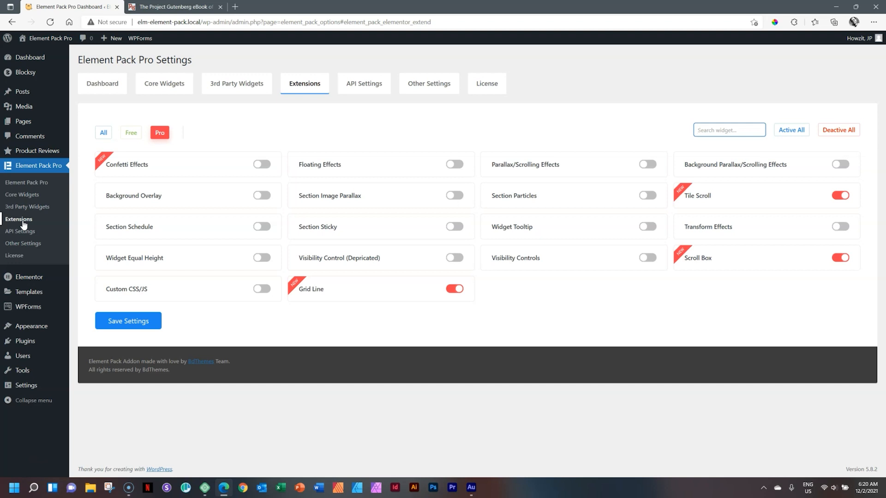
{"action": "mouse_move", "coordinate": [40, 166]}
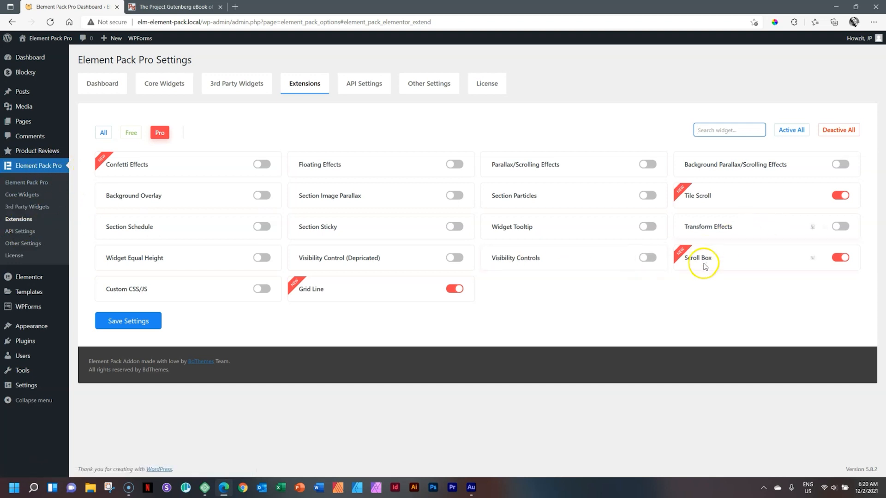
{"action": "left_click", "coordinate": [840, 257]}
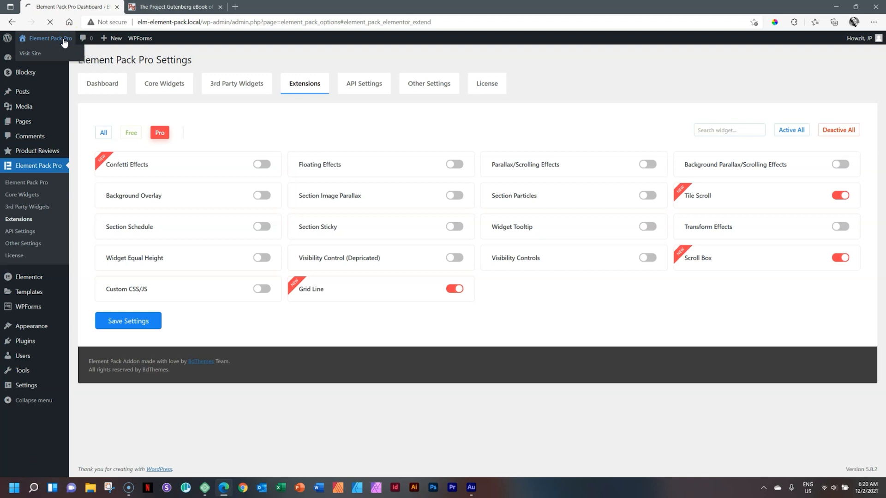
Visit the live site, open the Contact page and launch Edit with Elementor.
{"action": "left_click", "coordinate": [30, 54]}
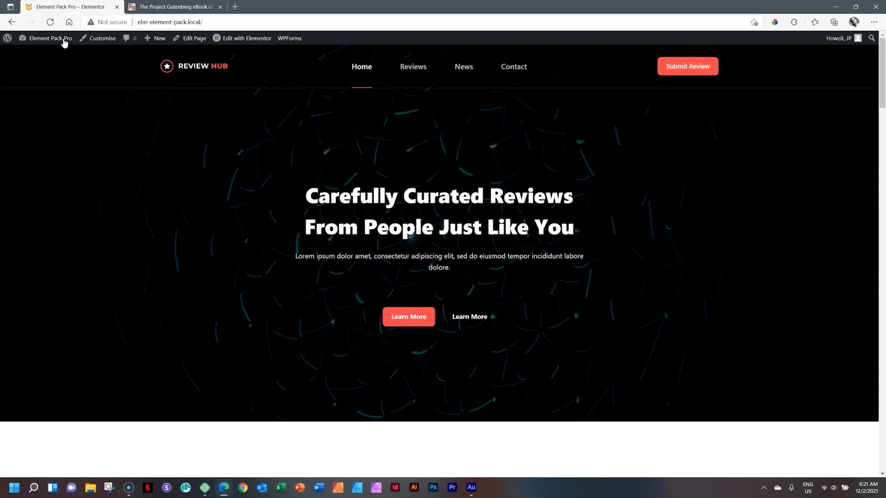
{"action": "left_click", "coordinate": [513, 66]}
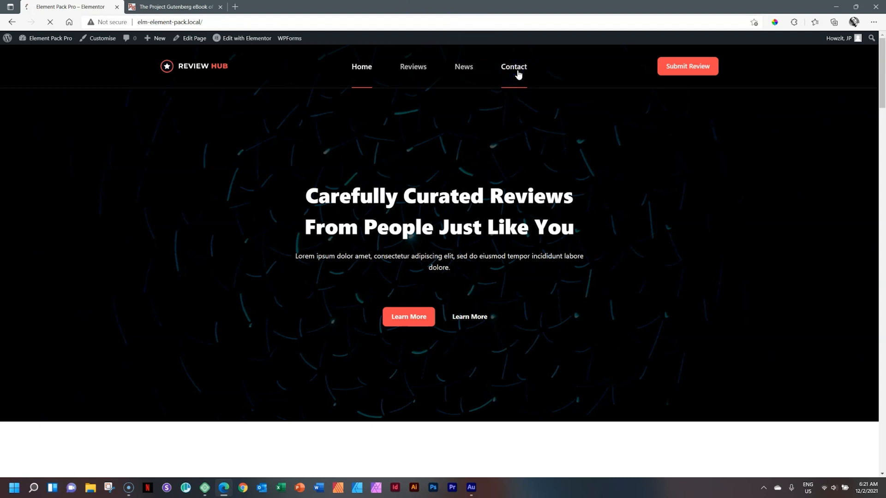
{"action": "left_click", "coordinate": [513, 67]}
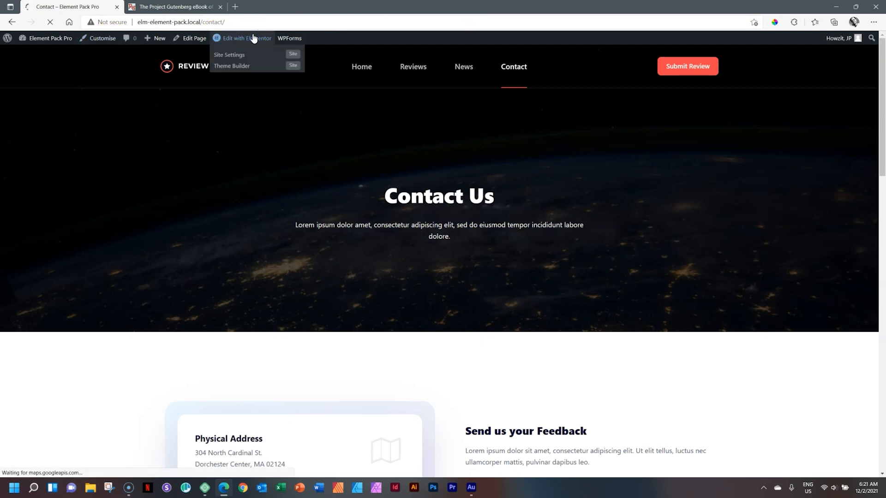
{"action": "left_click", "coordinate": [247, 38]}
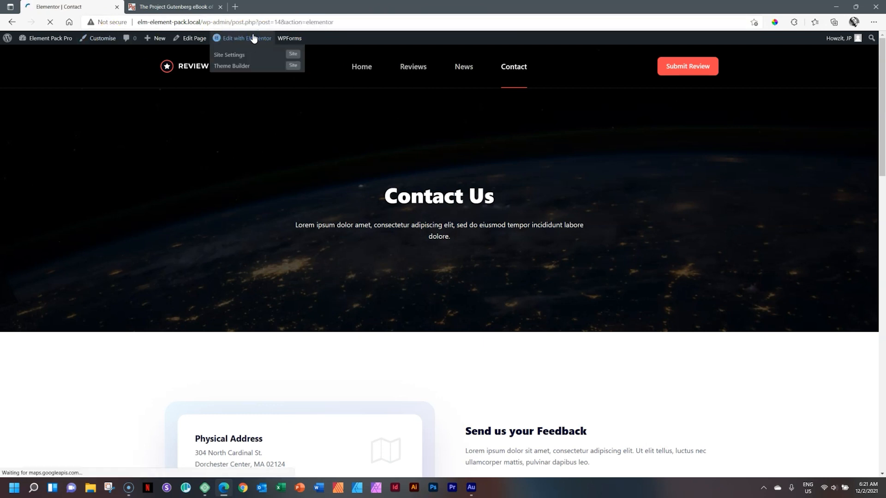
Drag a Text Editor widget into the empty bottom section below the review banner.
{"action": "left_click", "coordinate": [247, 37]}
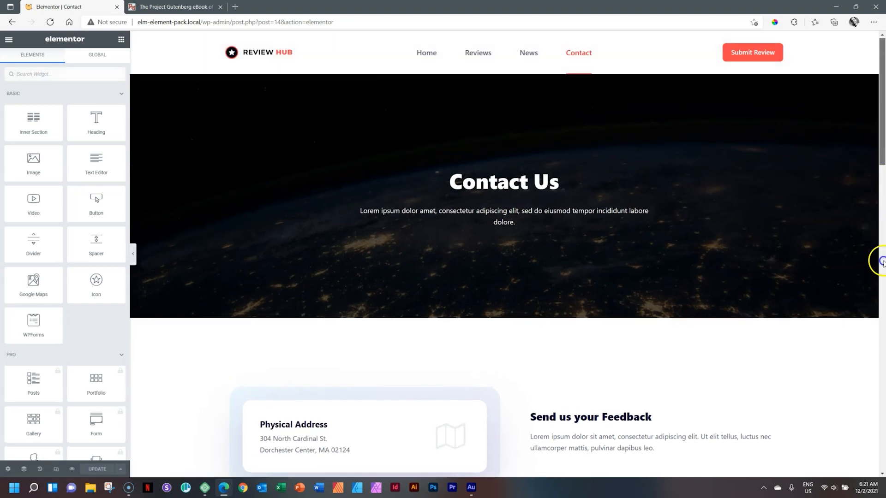
{"action": "scroll", "scroll_direction": "down", "scroll_amount": 3}
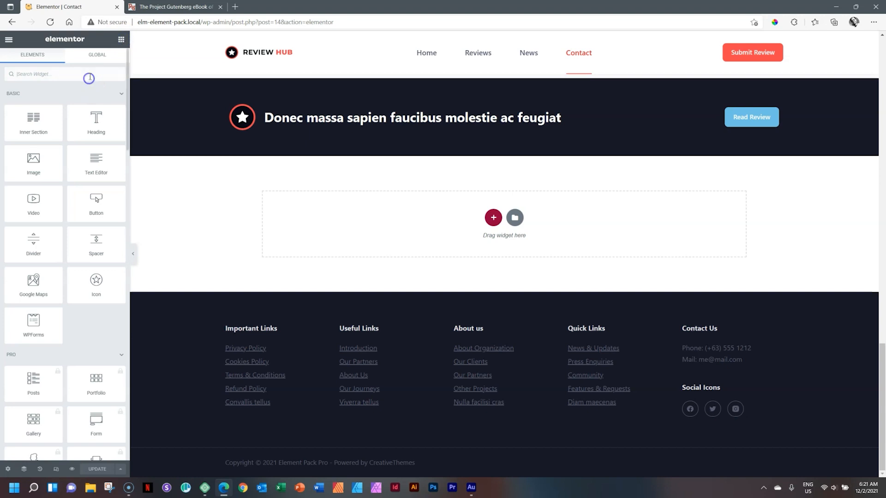
{"action": "type", "text": "scroll"}
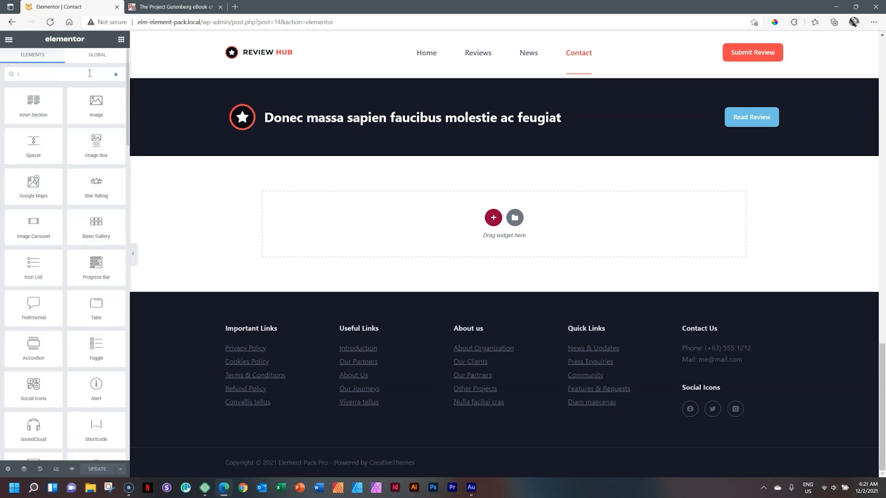
{"action": "left_click", "coordinate": [116, 73]}
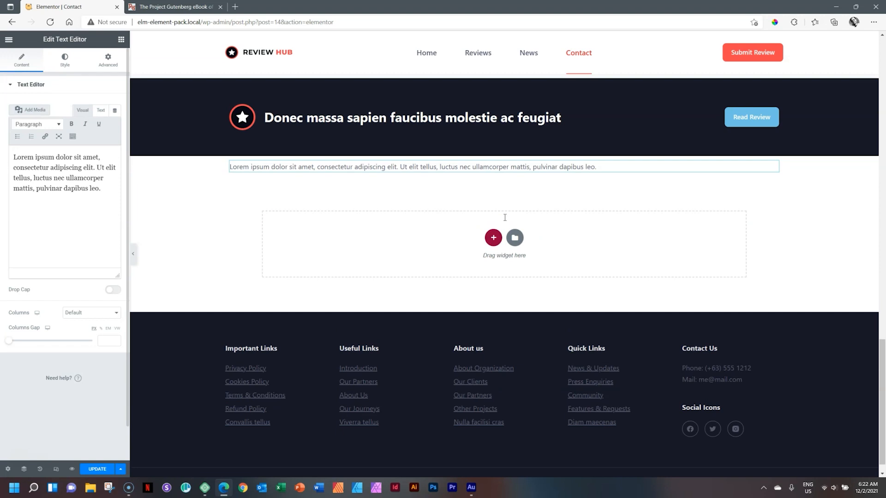
Switch to the Frankenstein ebook and scroll down to select Letter 1's text.
{"action": "left_click", "coordinate": [172, 6]}
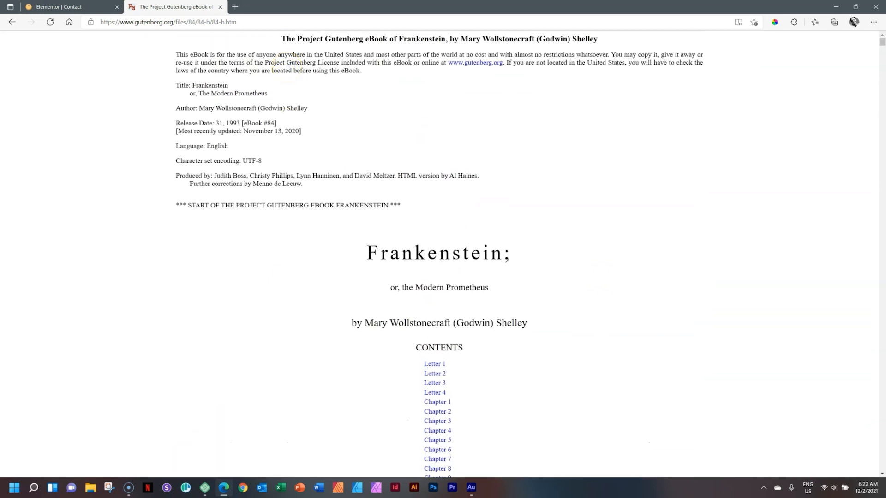
{"action": "scroll", "scroll_direction": "down", "scroll_amount": 3}
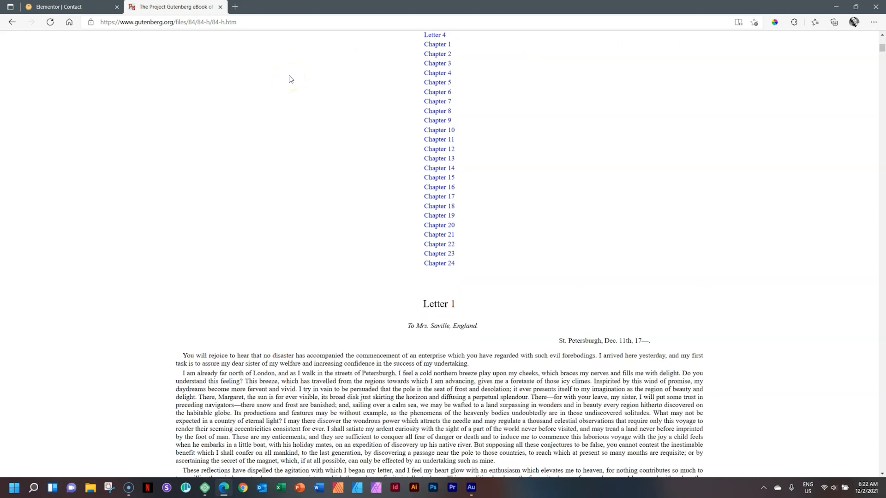
{"action": "scroll", "scroll_direction": "down", "scroll_amount": 3}
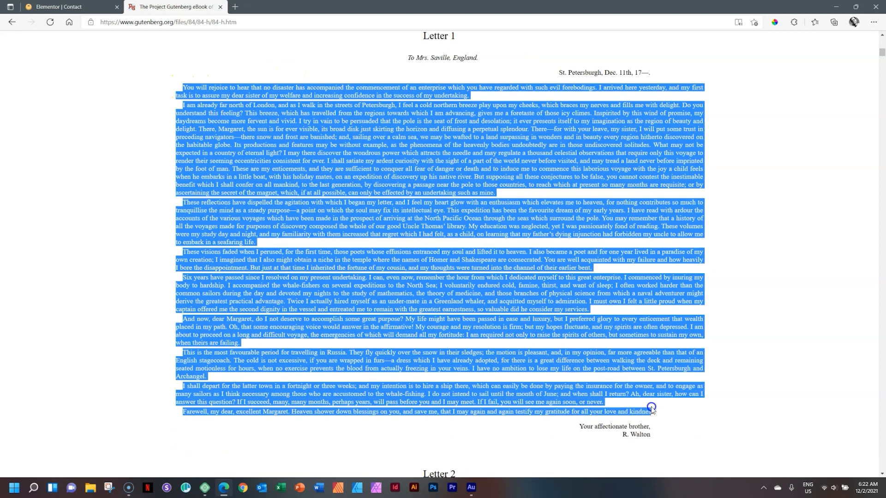
{"action": "mouse_move", "coordinate": [587, 248]}
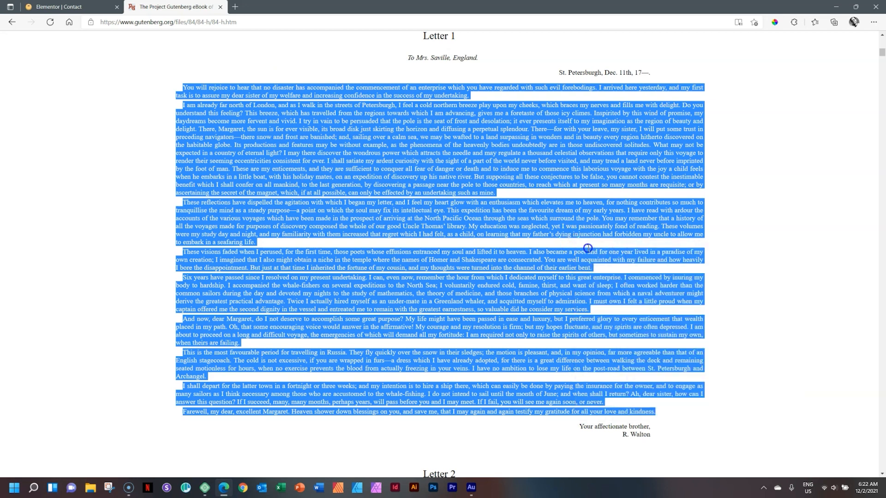
Replace the Text Editor's Lorem ipsum placeholder with the pasted Letter 1 text.
{"action": "left_click", "coordinate": [68, 6]}
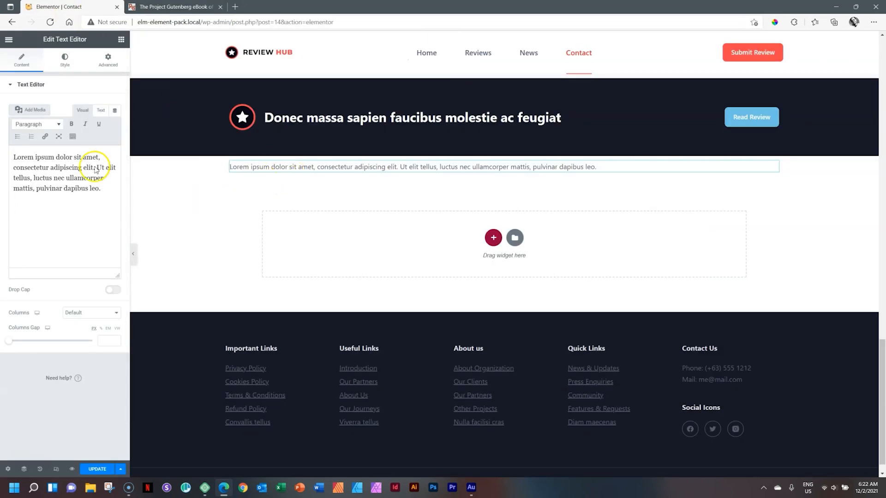
{"action": "key", "text": "ctrl+a"}
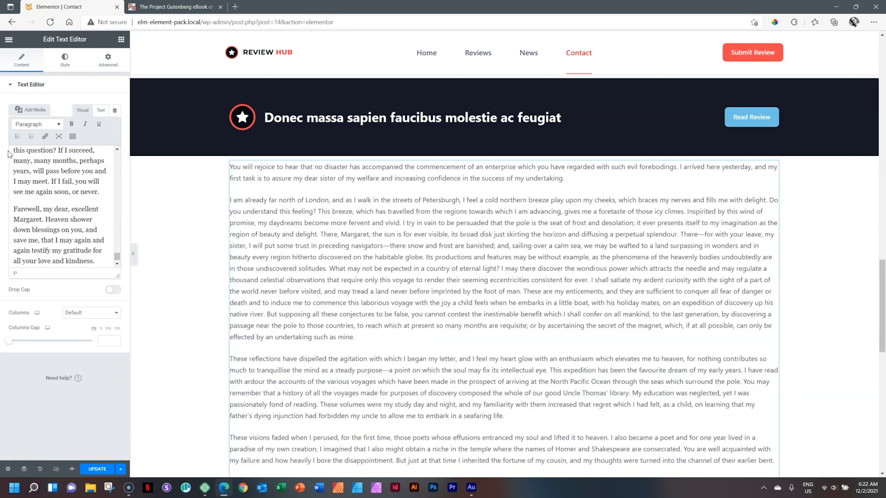
{"action": "scroll", "scroll_direction": "down", "scroll_amount": 3}
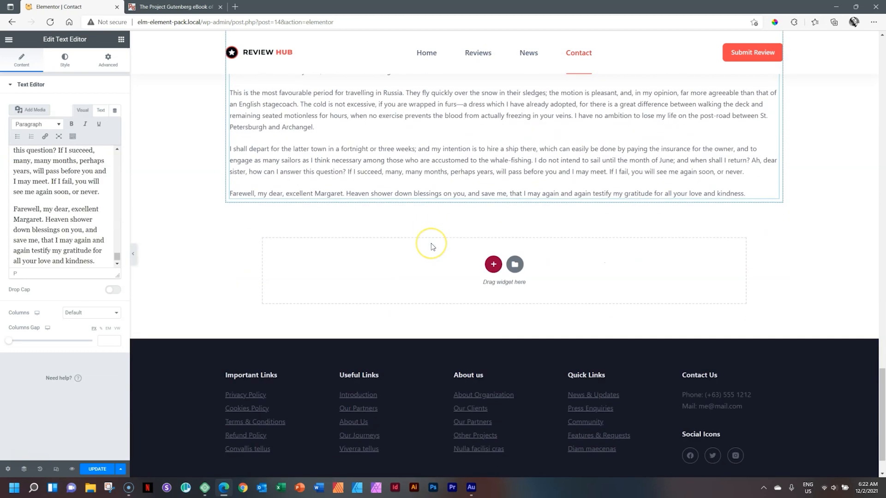
{"action": "scroll", "scroll_direction": "up", "scroll_amount": 3}
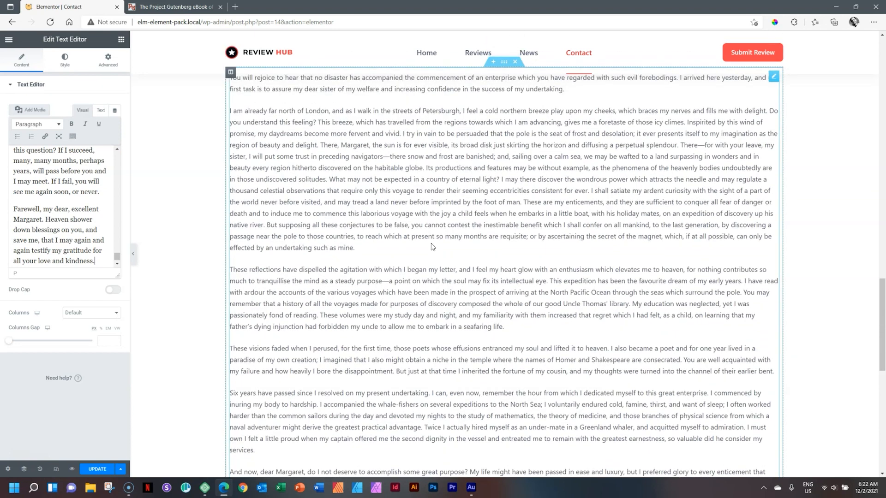
{"action": "scroll", "scroll_direction": "up", "scroll_amount": 3}
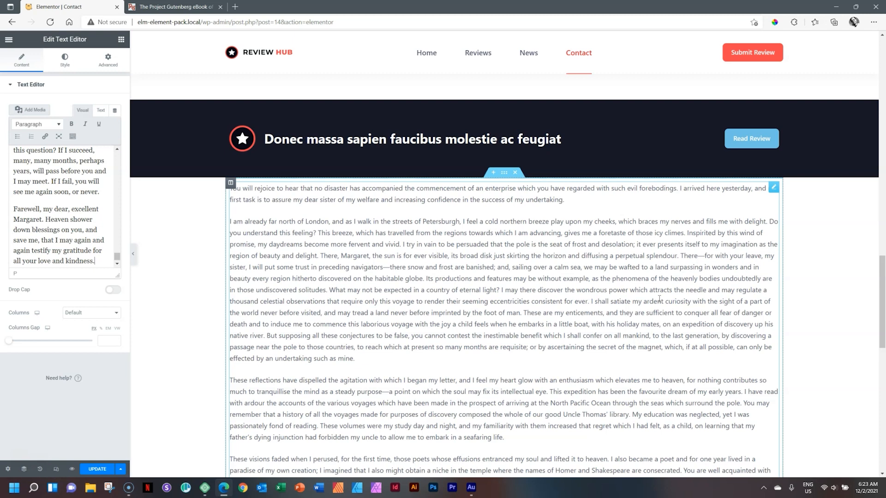
Enable Scroll Box on the Text Editor widget with a Max Height of 350.
{"action": "left_click", "coordinate": [65, 60]}
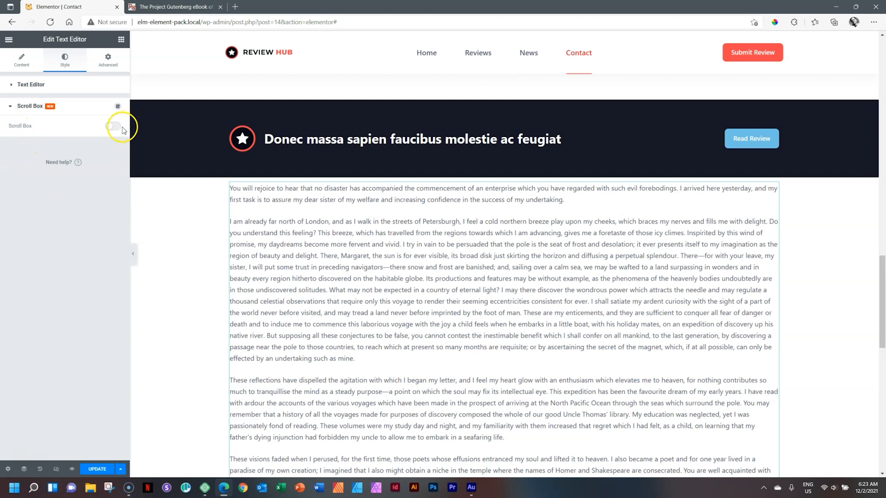
{"action": "left_click", "coordinate": [113, 126]}
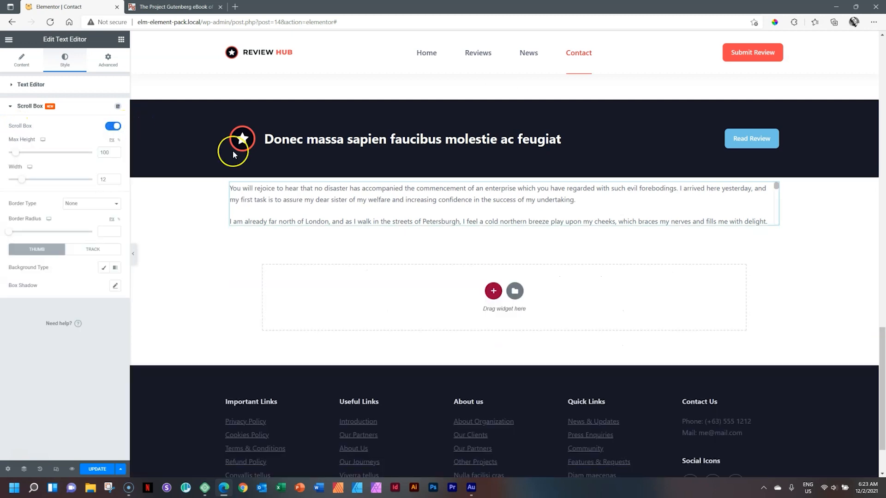
{"action": "mouse_move", "coordinate": [818, 312]}
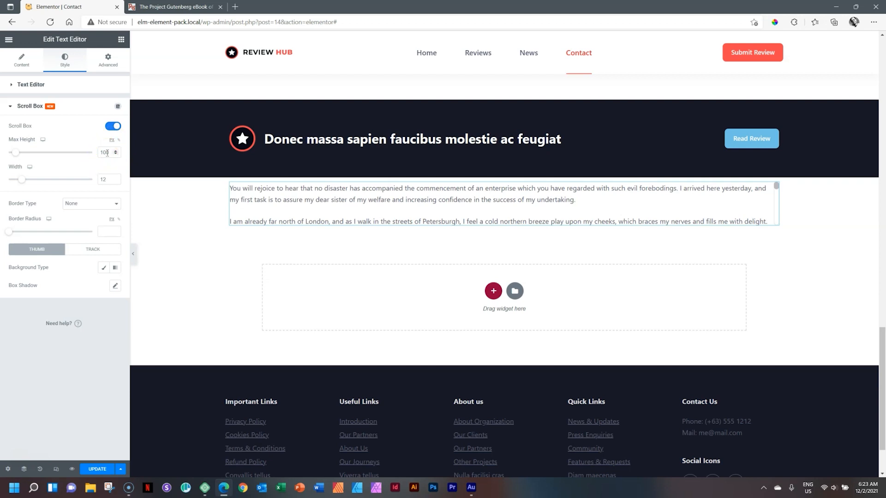
{"action": "triple_click", "coordinate": [104, 153]}
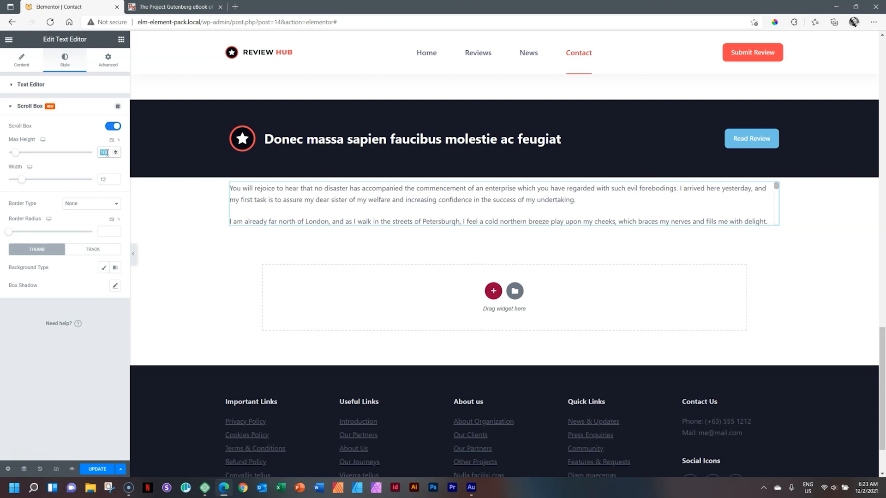
{"action": "type", "text": "350"}
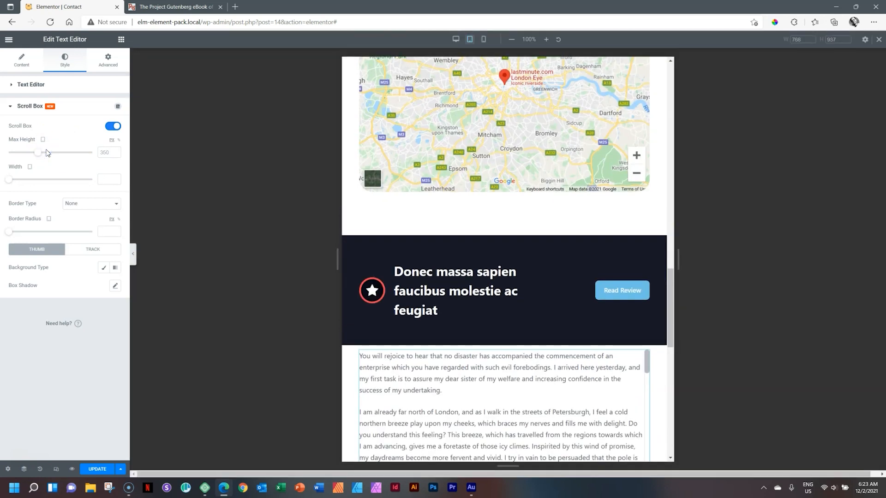
{"action": "scroll", "scroll_direction": "down", "scroll_amount": 3}
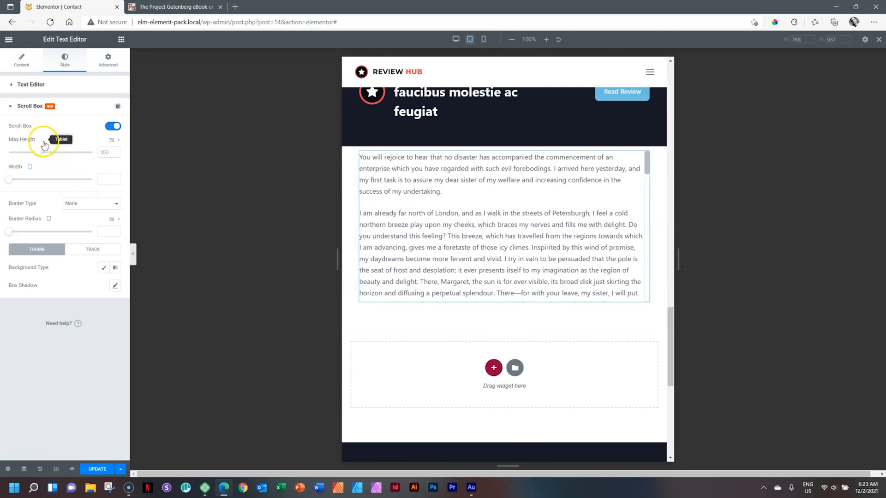
Set the scroll box Max Height to 450 in the mobile preview.
{"action": "left_click", "coordinate": [483, 38]}
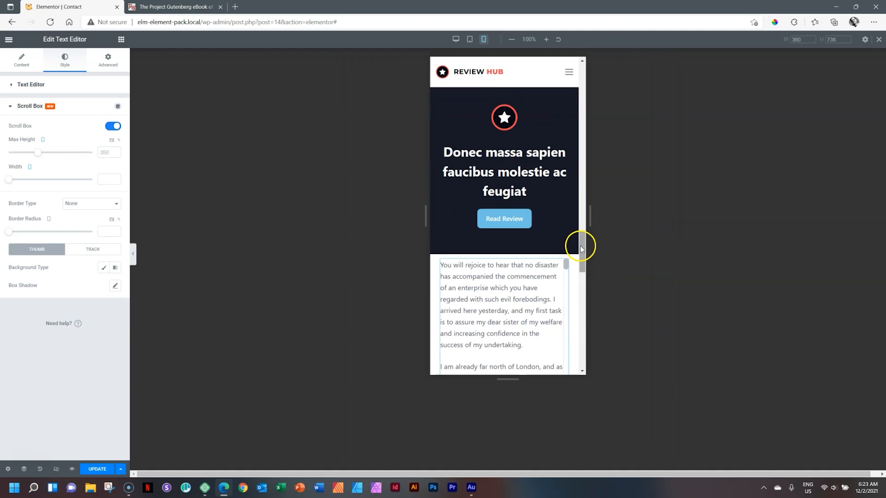
{"action": "scroll", "scroll_direction": "down", "scroll_amount": 3}
{"action": "type", "text": "450"}
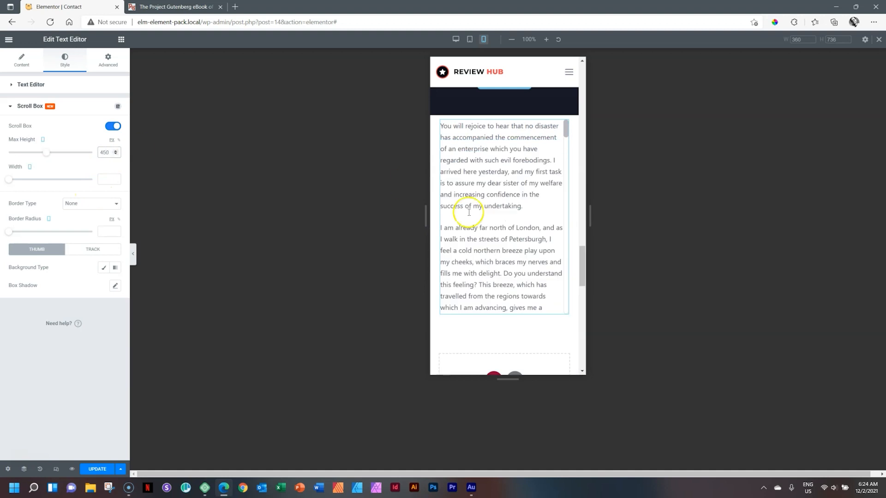
{"action": "mouse_move", "coordinate": [42, 139]}
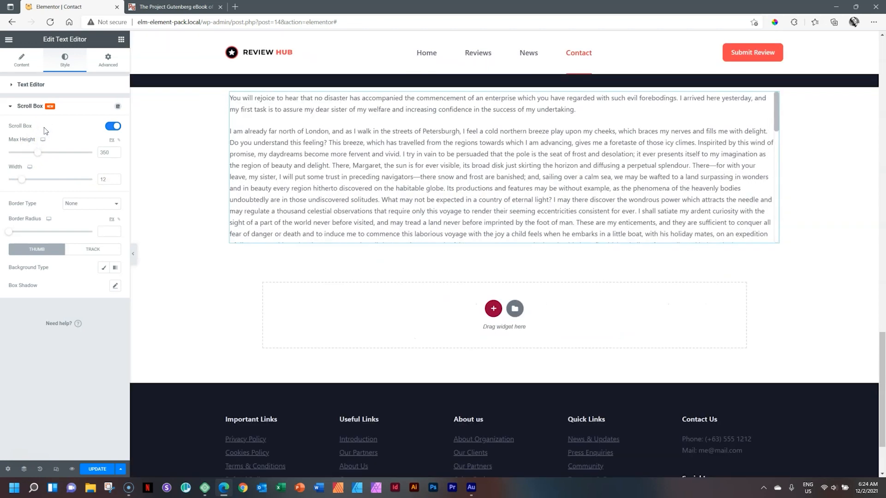
Set the desktop scroll thumb width to 14 with the Width slider.
{"action": "scroll", "scroll_direction": "up", "scroll_amount": 3}
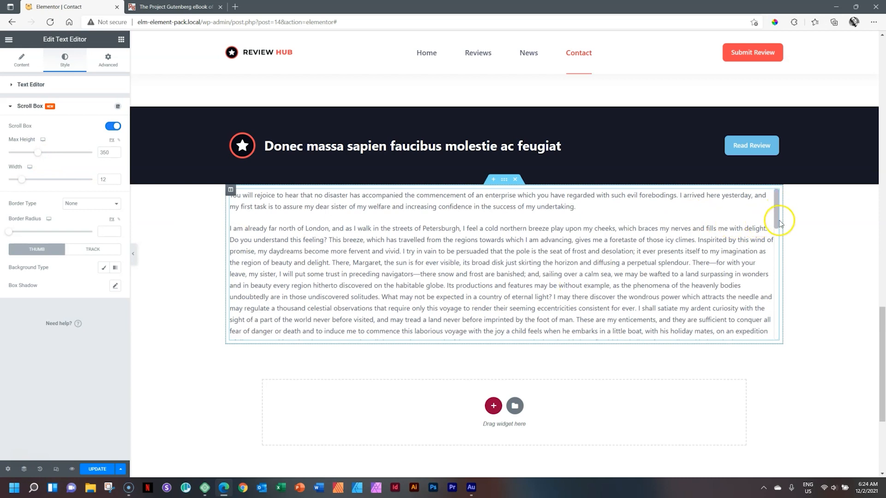
{"action": "mouse_move", "coordinate": [183, 201]}
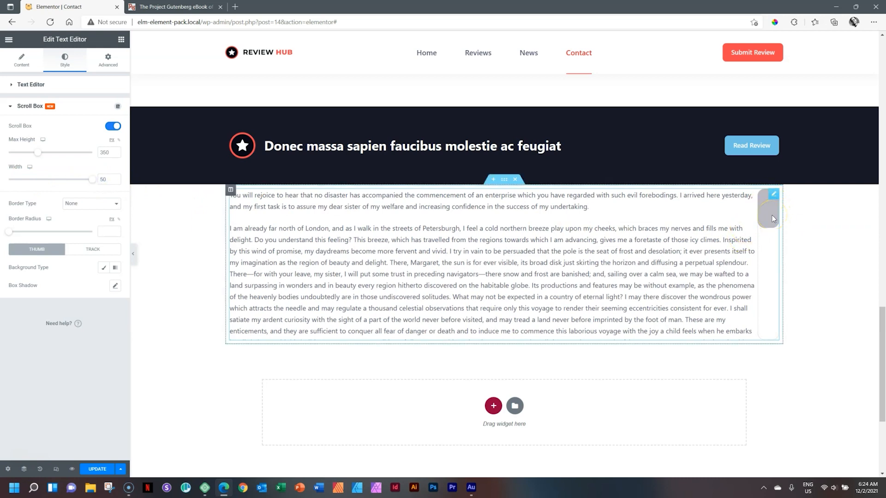
{"action": "left_click_drag", "start_coordinate": [92, 179], "coordinate": [73, 179]}
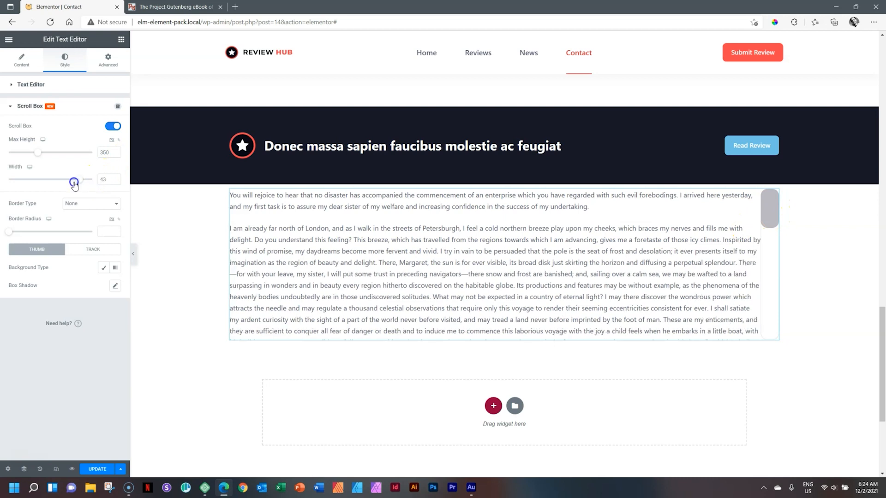
{"action": "left_click_drag", "start_coordinate": [73, 179], "coordinate": [26, 179]}
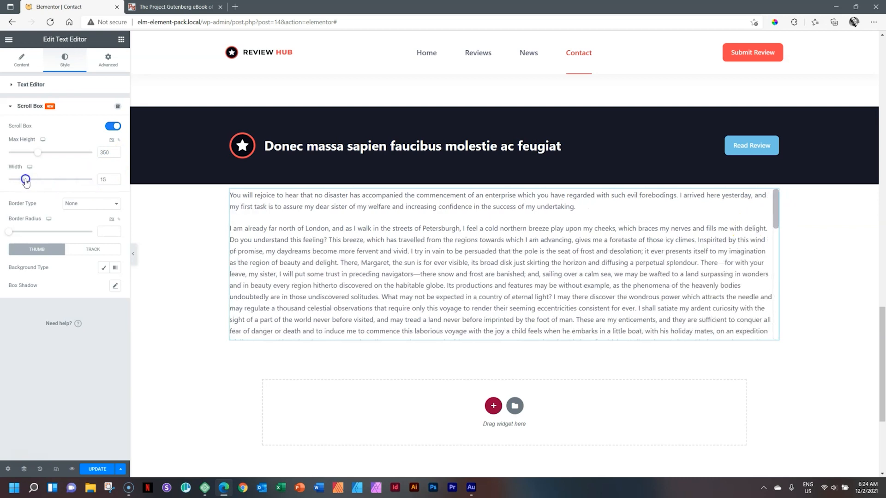
{"action": "left_click_drag", "start_coordinate": [26, 179], "coordinate": [36, 179]}
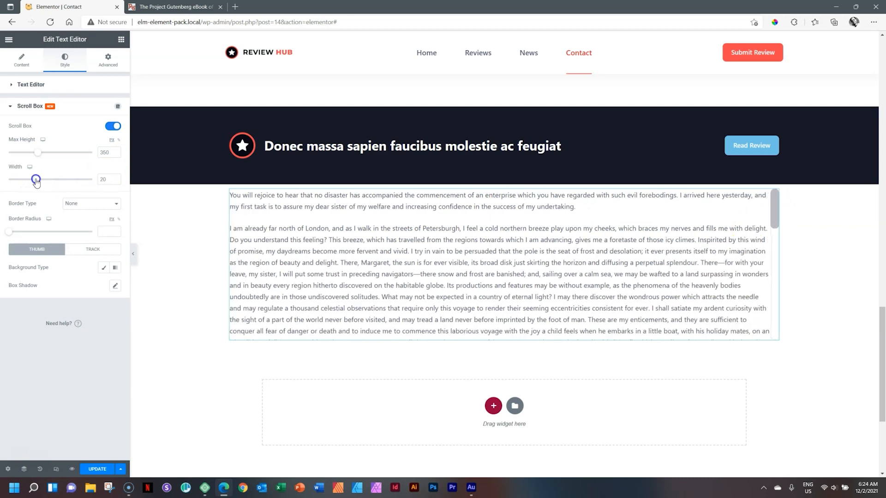
{"action": "left_click_drag", "start_coordinate": [38, 179], "coordinate": [25, 179]}
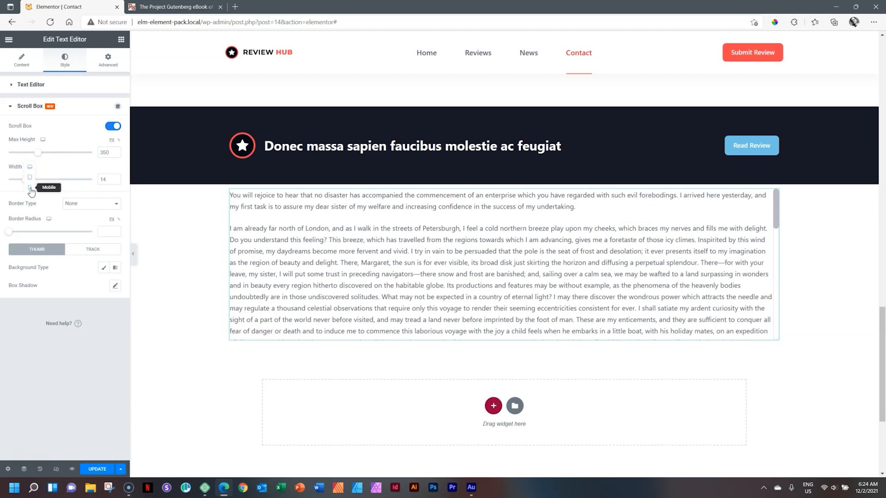
Widen the mobile scroll thumb to about 25, separately from desktop's 14.
{"action": "left_click", "coordinate": [484, 38]}
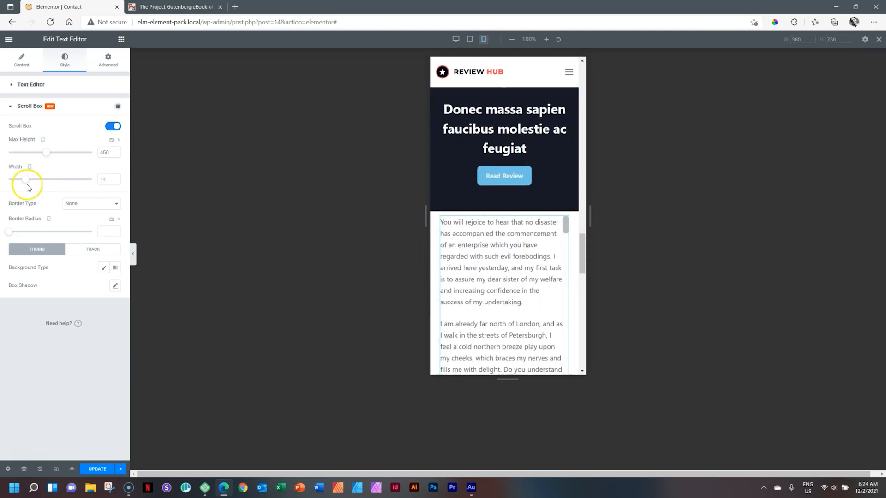
{"action": "left_click_drag", "start_coordinate": [27, 179], "coordinate": [40, 179]}
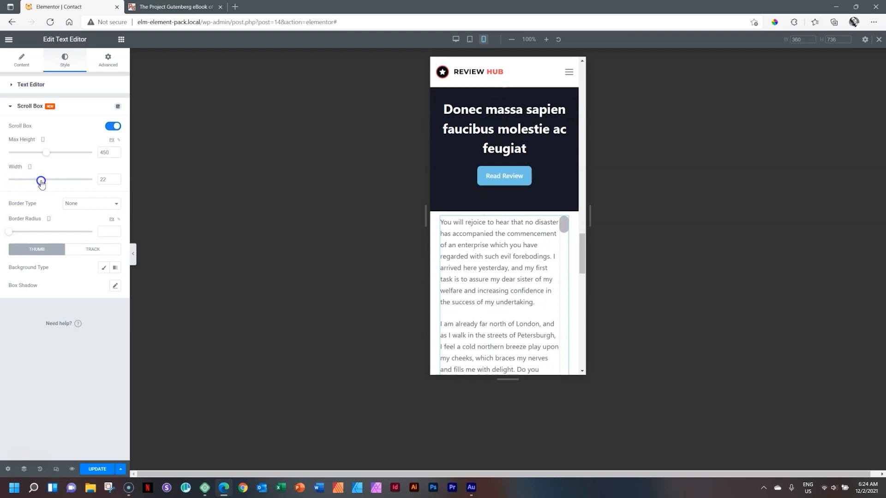
{"action": "left_click_drag", "start_coordinate": [40, 180], "coordinate": [48, 180]}
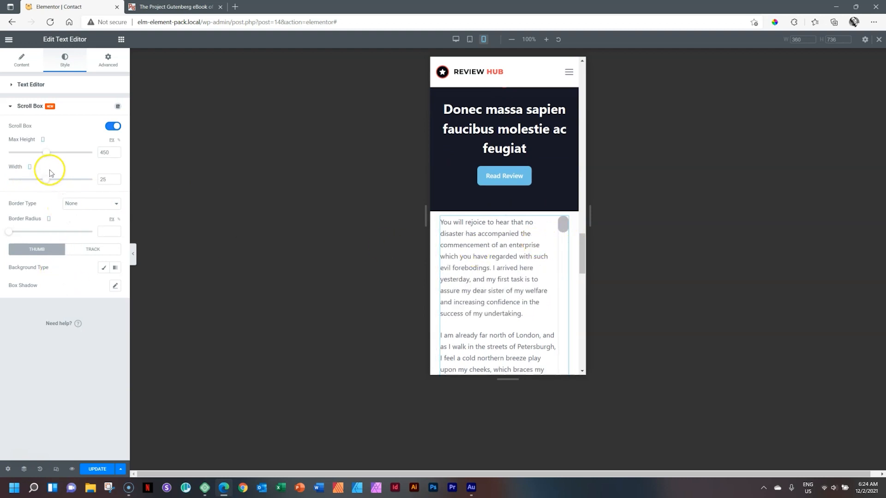
{"action": "left_click_drag", "start_coordinate": [45, 153], "coordinate": [31, 153]}
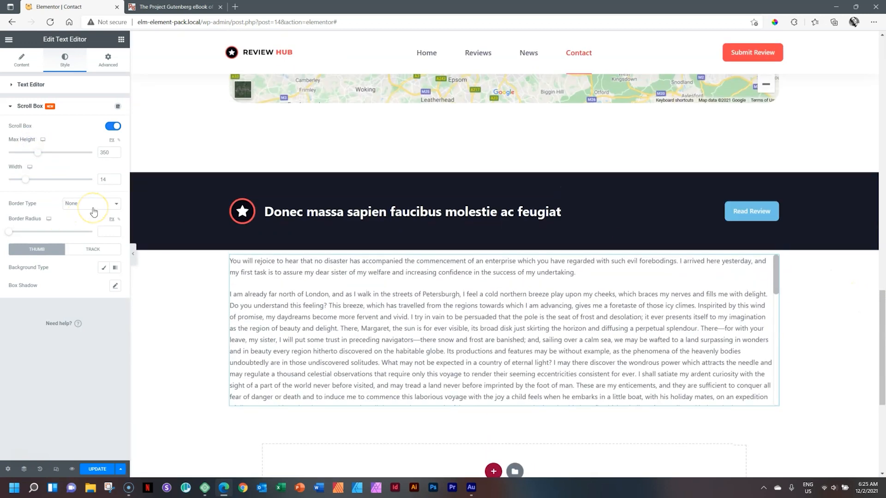
{"action": "left_click", "coordinate": [91, 203]}
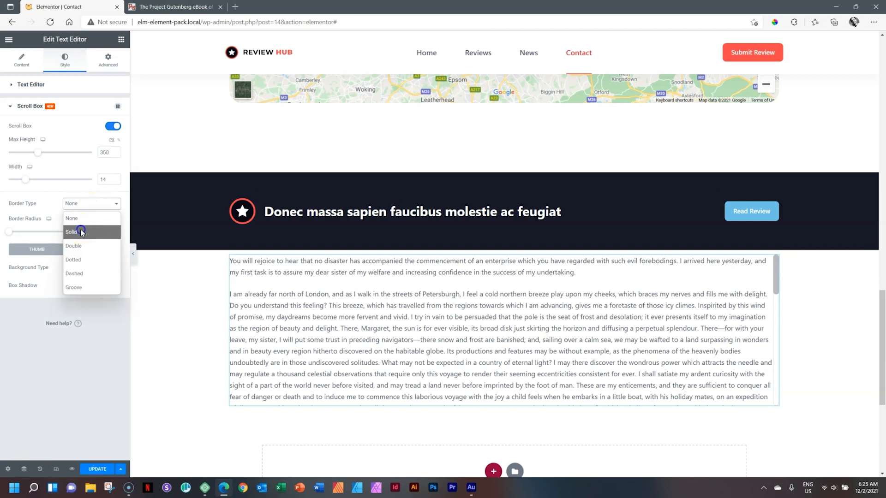
{"action": "left_click", "coordinate": [74, 232]}
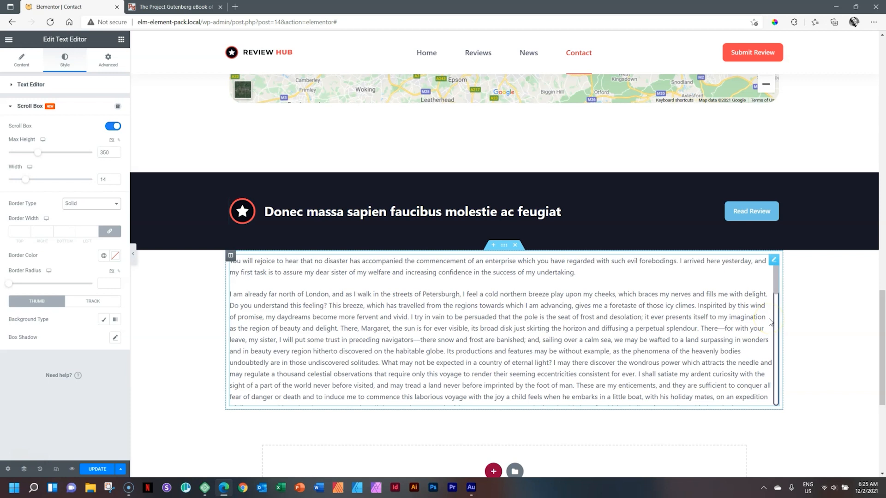
{"action": "left_click", "coordinate": [304, 223]}
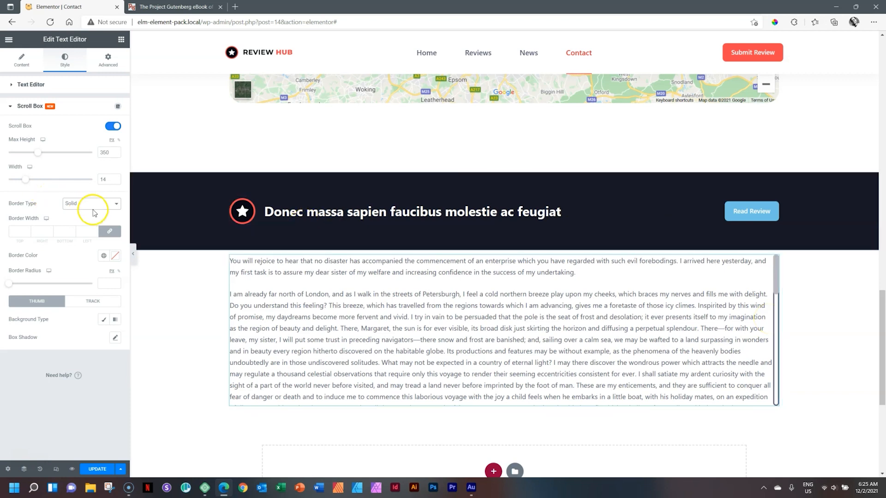
{"action": "left_click", "coordinate": [90, 203]}
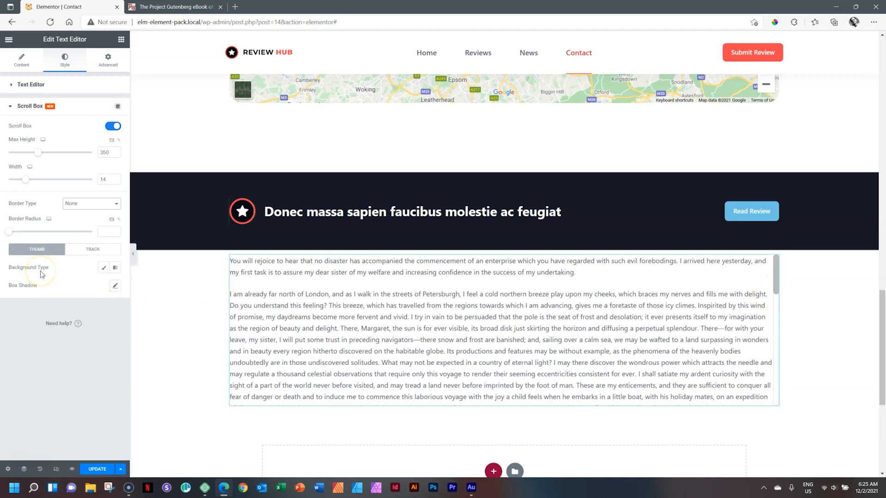
{"action": "mouse_move", "coordinate": [98, 283]}
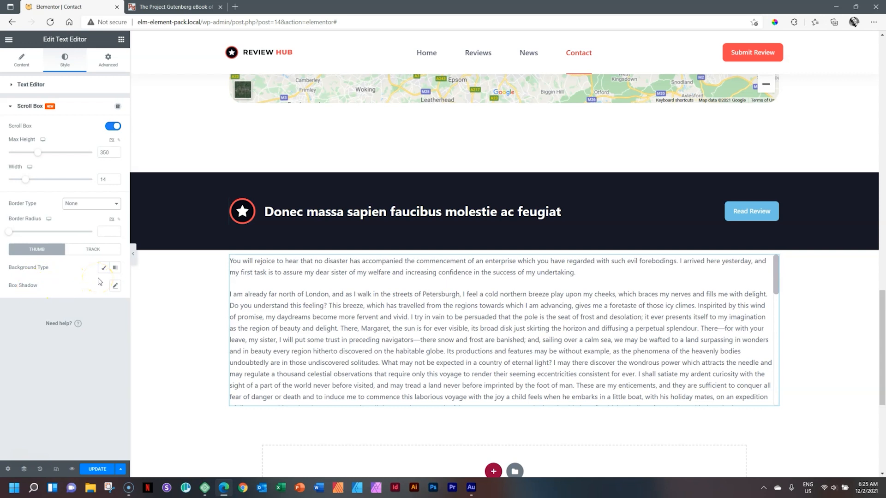
{"action": "mouse_move", "coordinate": [103, 284]}
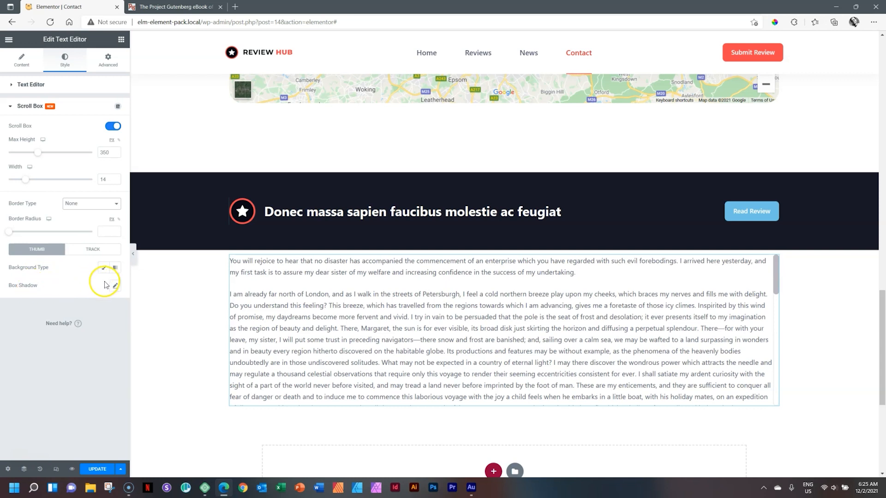
{"action": "mouse_move", "coordinate": [45, 285]}
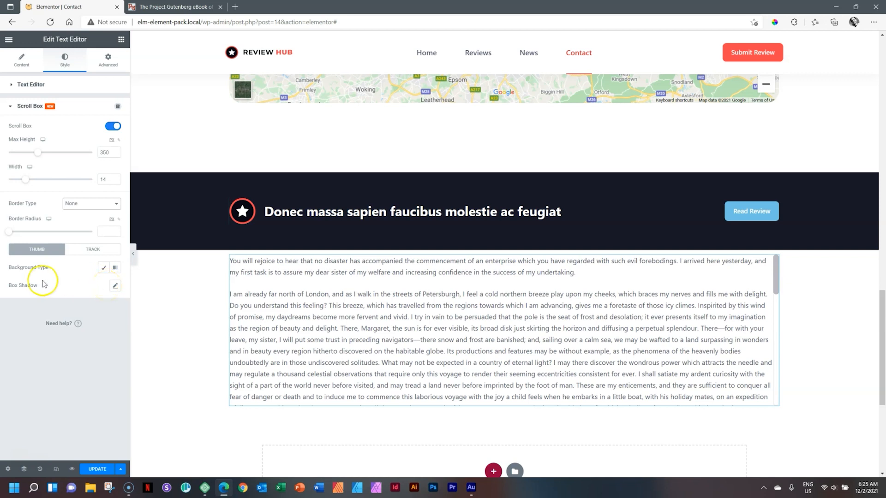
{"action": "mouse_move", "coordinate": [20, 267]}
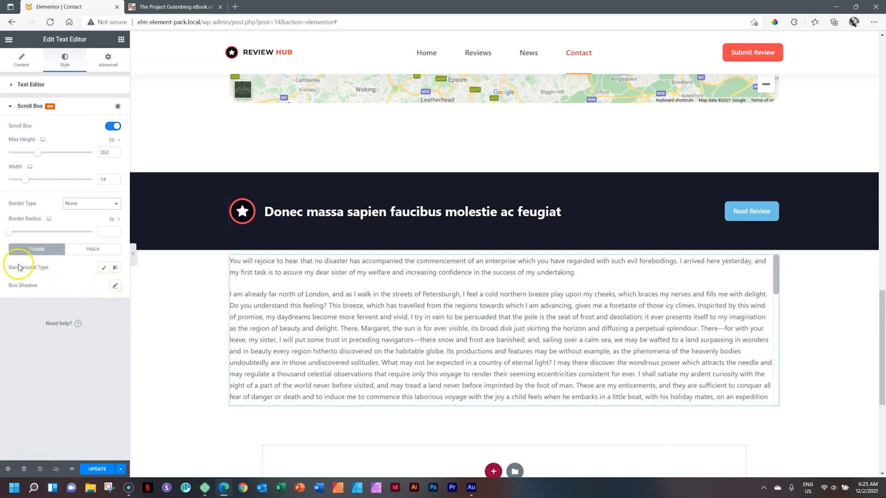
Give the scroll thumb a Classic background in light grey #DFDFDF.
{"action": "left_click", "coordinate": [104, 267]}
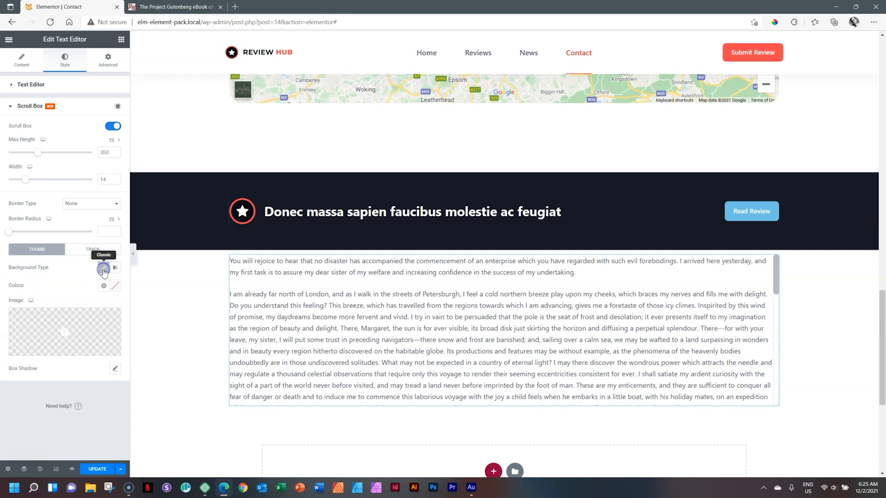
{"action": "left_click", "coordinate": [104, 286]}
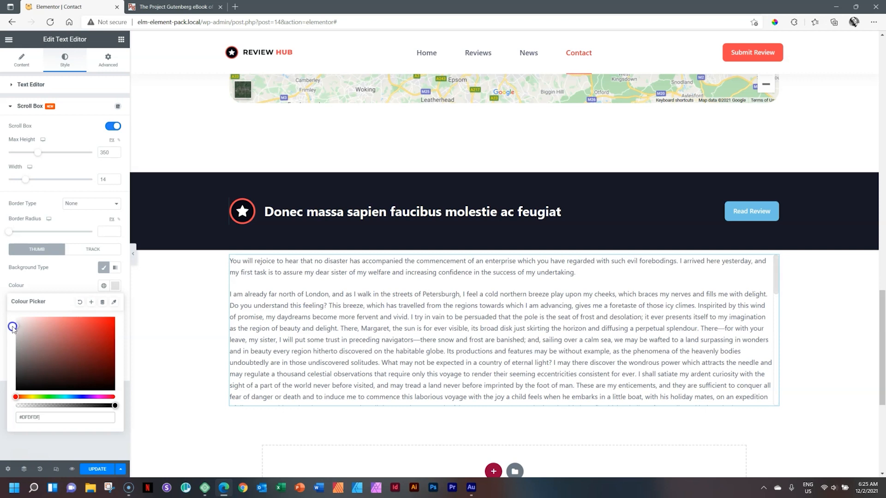
{"action": "left_click", "coordinate": [115, 286]}
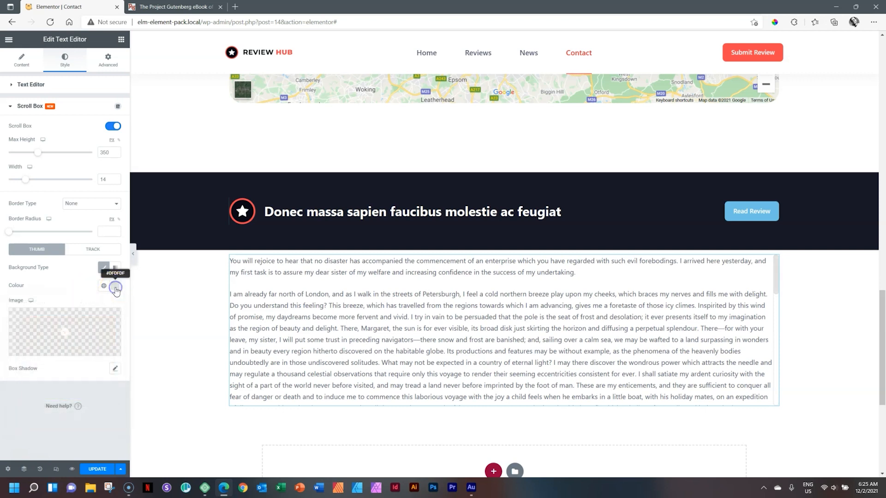
{"action": "mouse_move", "coordinate": [122, 299]}
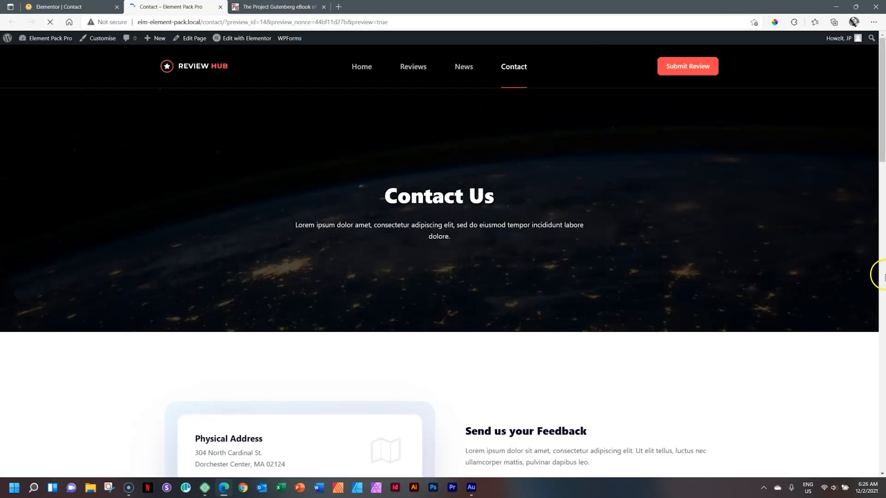
Scroll down the previewed Contact page and through the Letter 1 scroll box.
{"action": "scroll", "scroll_direction": "down", "scroll_amount": 3}
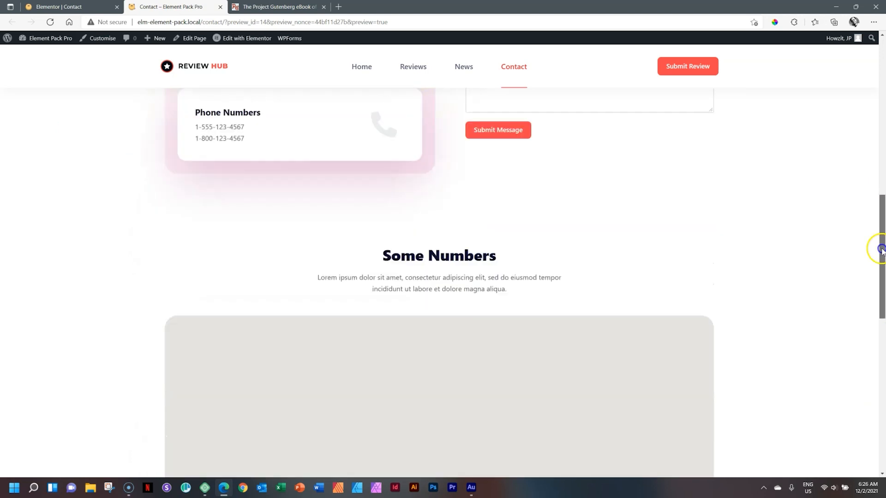
{"action": "scroll", "scroll_direction": "down", "scroll_amount": 3}
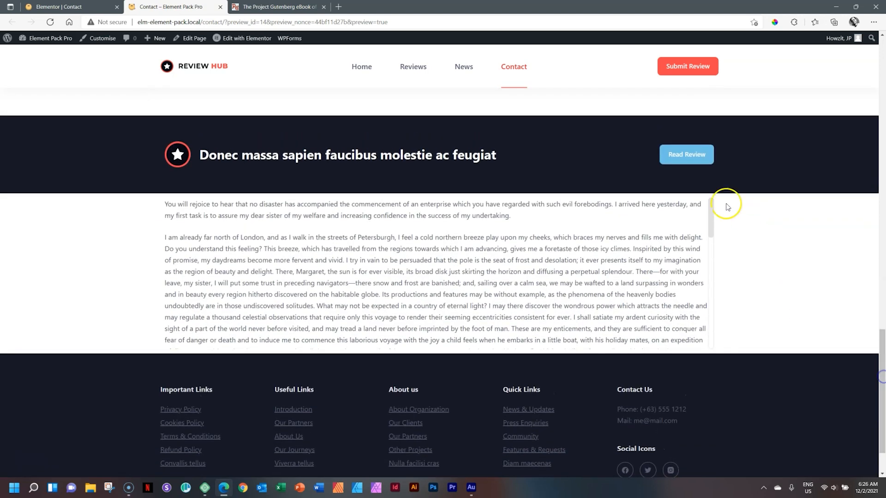
{"action": "scroll", "scroll_direction": "down", "scroll_amount": 3}
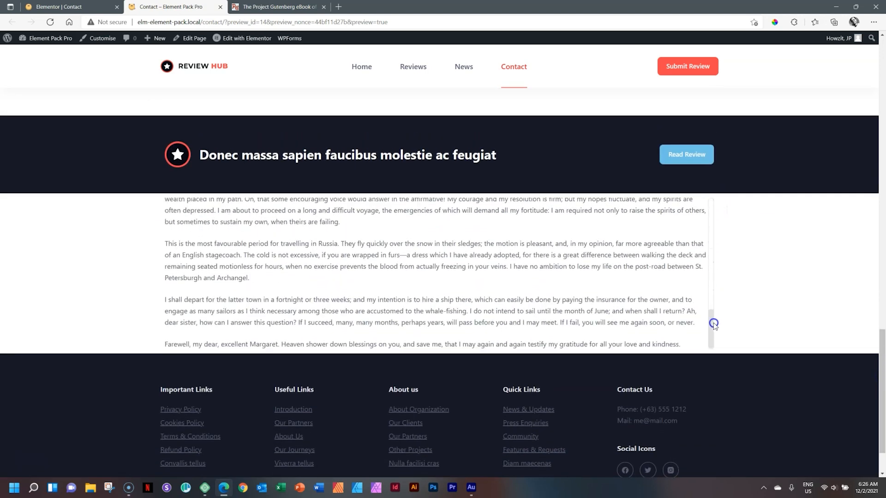
{"action": "scroll", "scroll_direction": "up", "scroll_amount": 3}
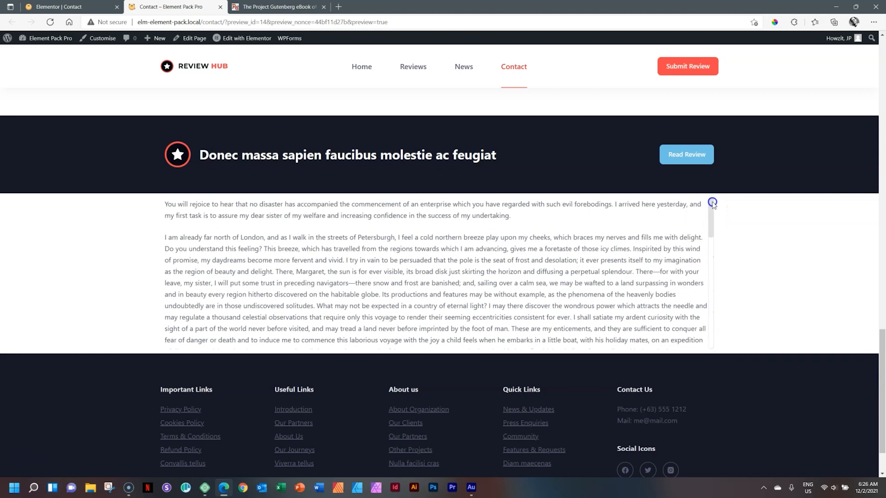